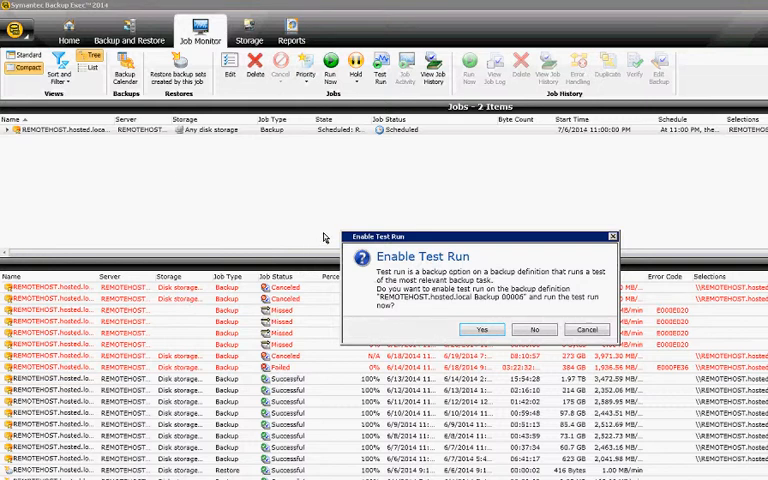
pyautogui.moveTo(420, 230)
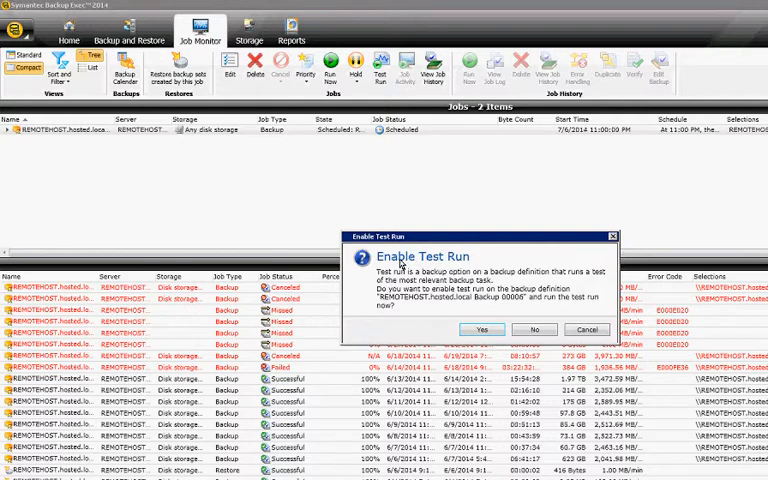
# Confirm Yes in the Enable Test Run dialog to run the test run now
pyautogui.click(532, 330)
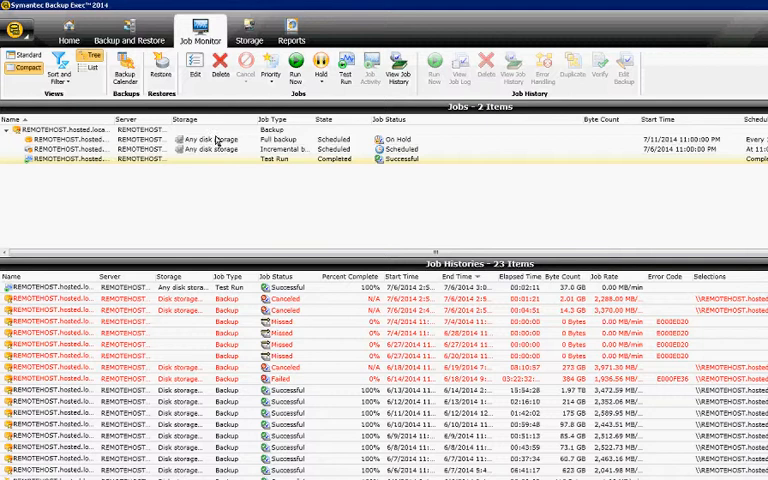
pyautogui.moveTo(284, 136)
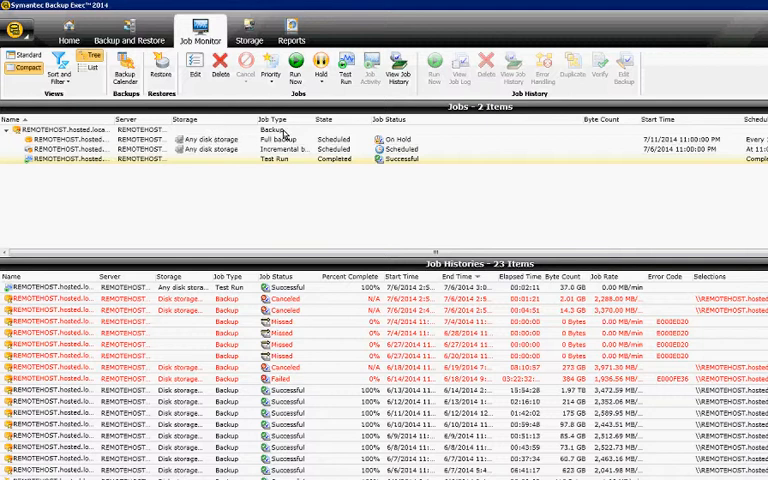